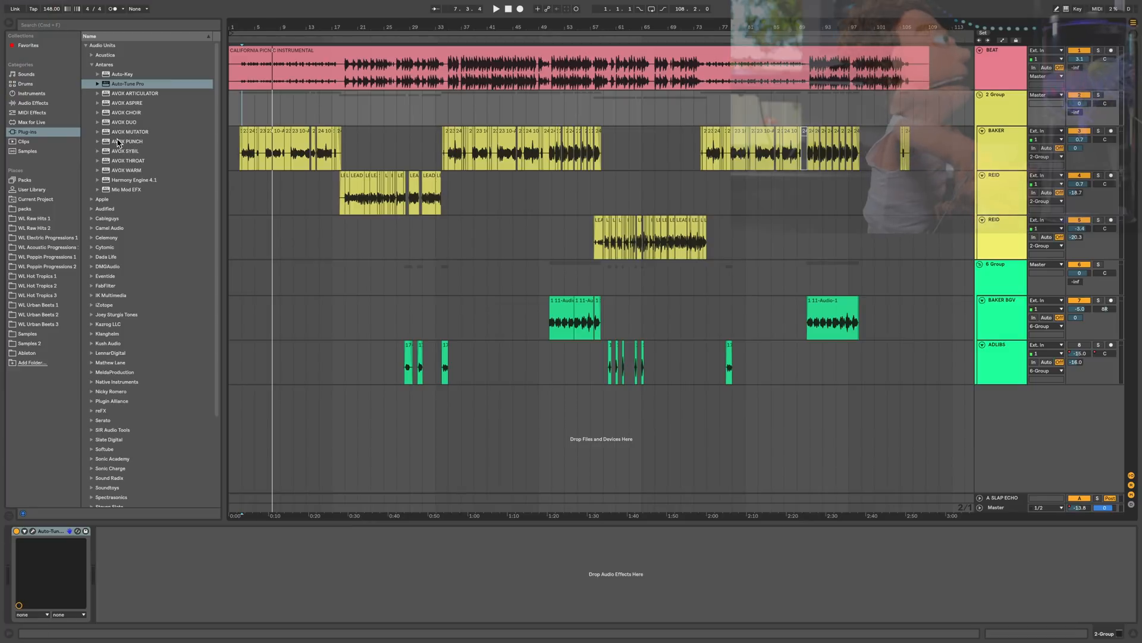
Step: Load AVOX SYBIL from the Antares Audio Units onto 2-Group, right after Auto-Tune Pro
left_click(127, 141)
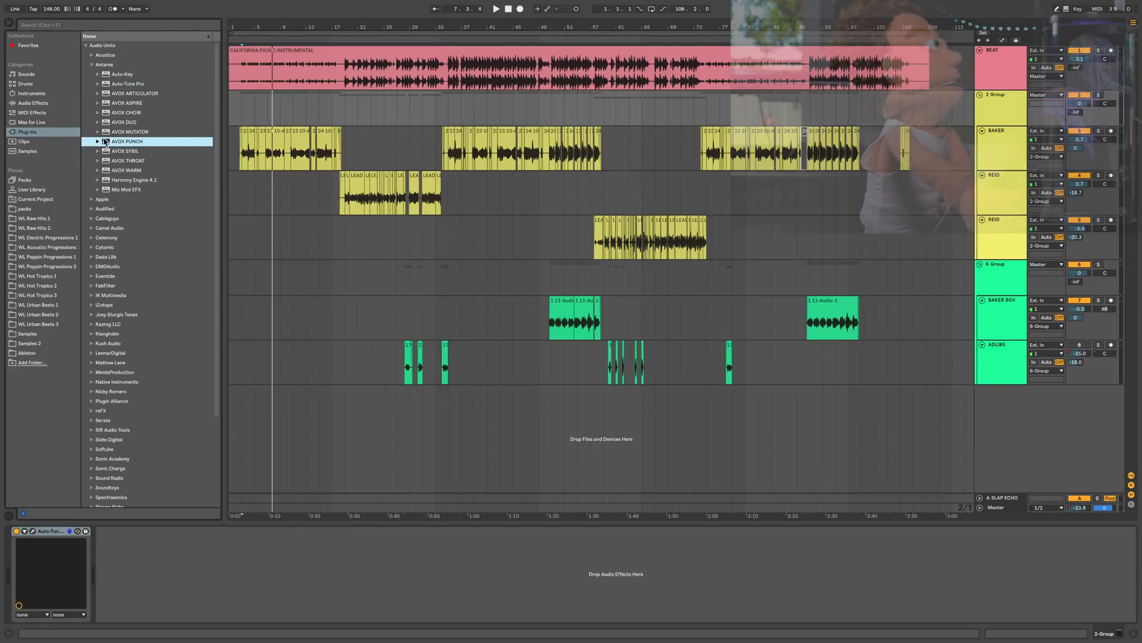
double_click(128, 151)
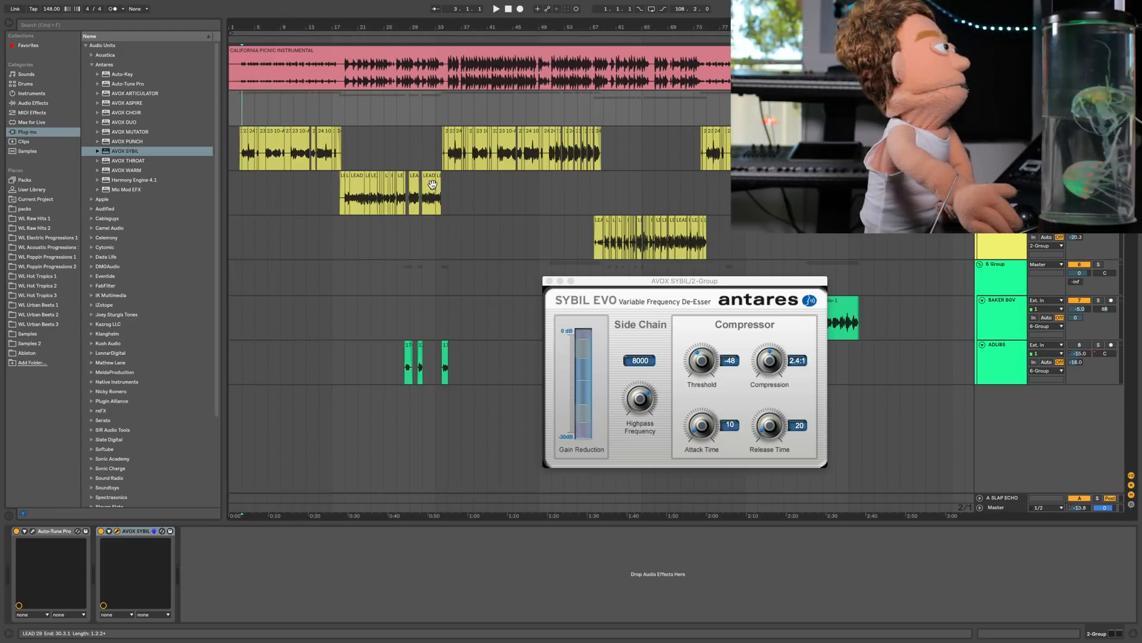
left_click(496, 9)
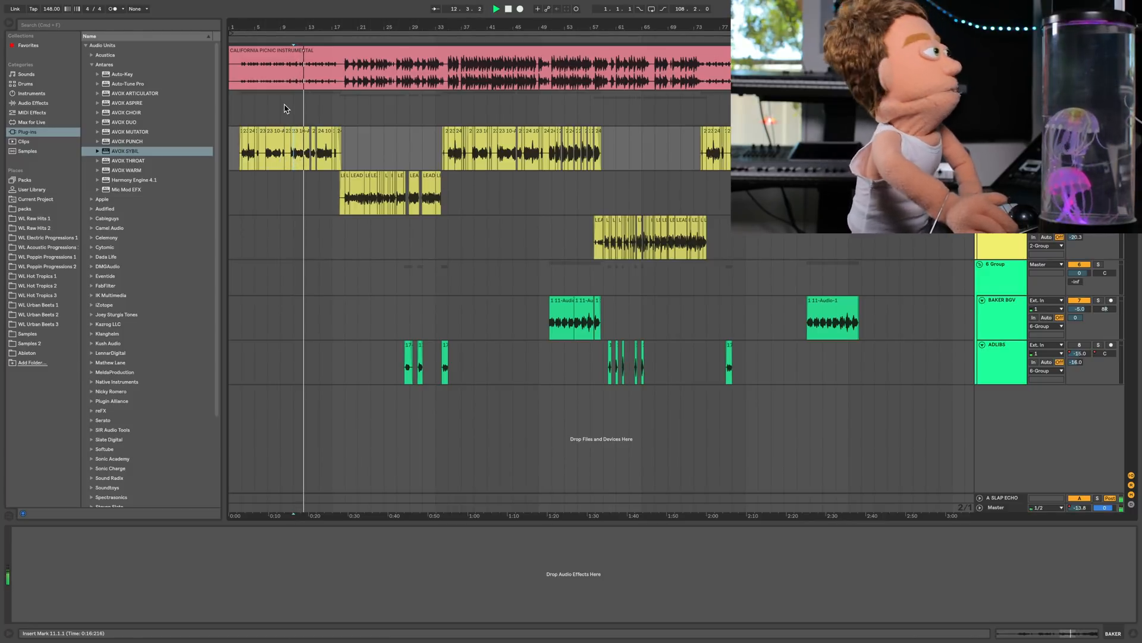
double_click(125, 151)
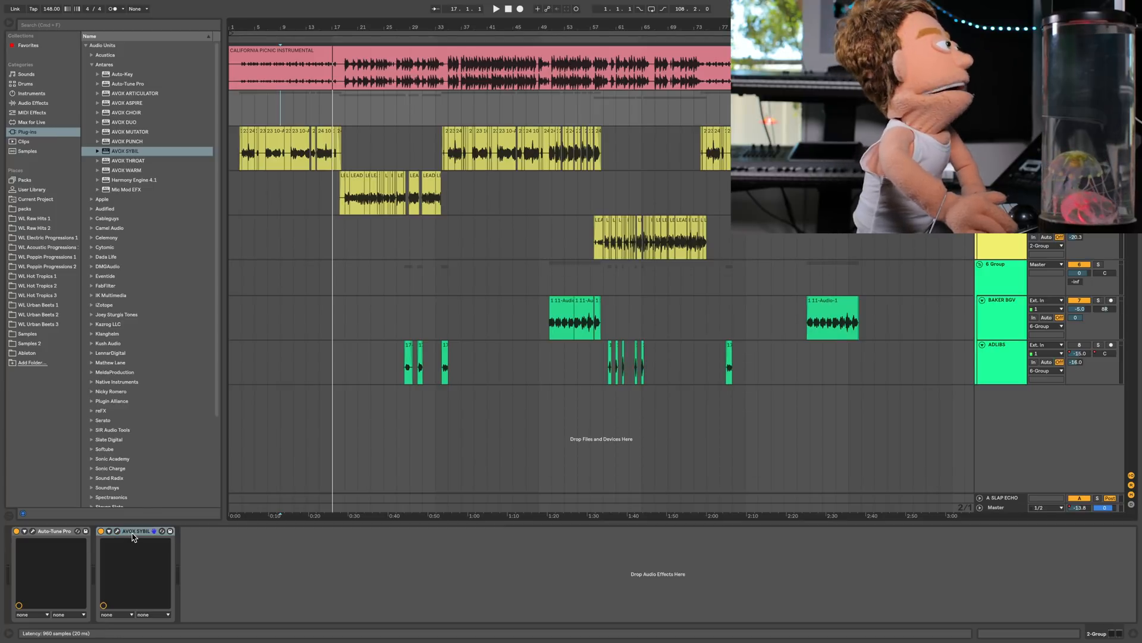
mouse_move(168, 130)
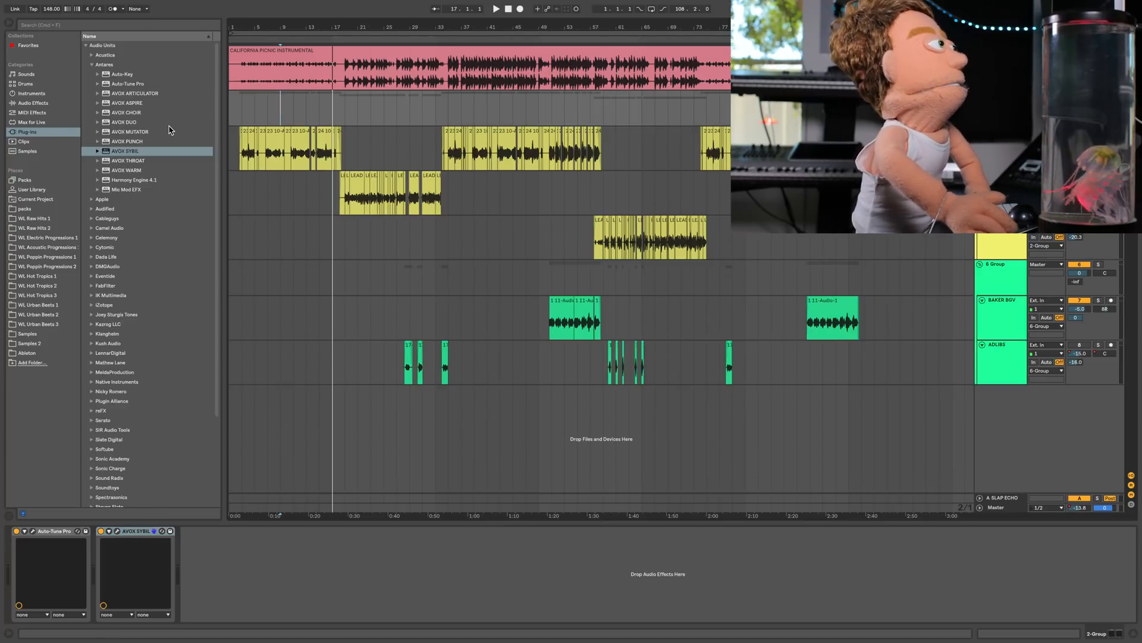
mouse_move(135, 140)
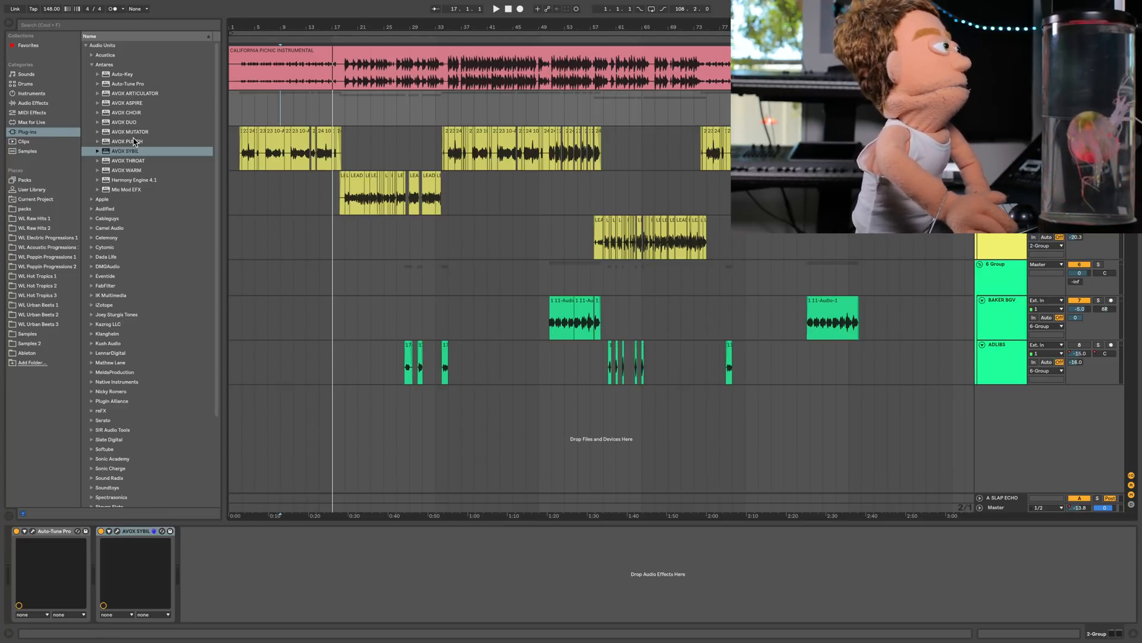
Step: Load AVOX Punch at Impact 88 into an Audio Effect Rack with DRY and PUNCH chains
double_click(126, 140)
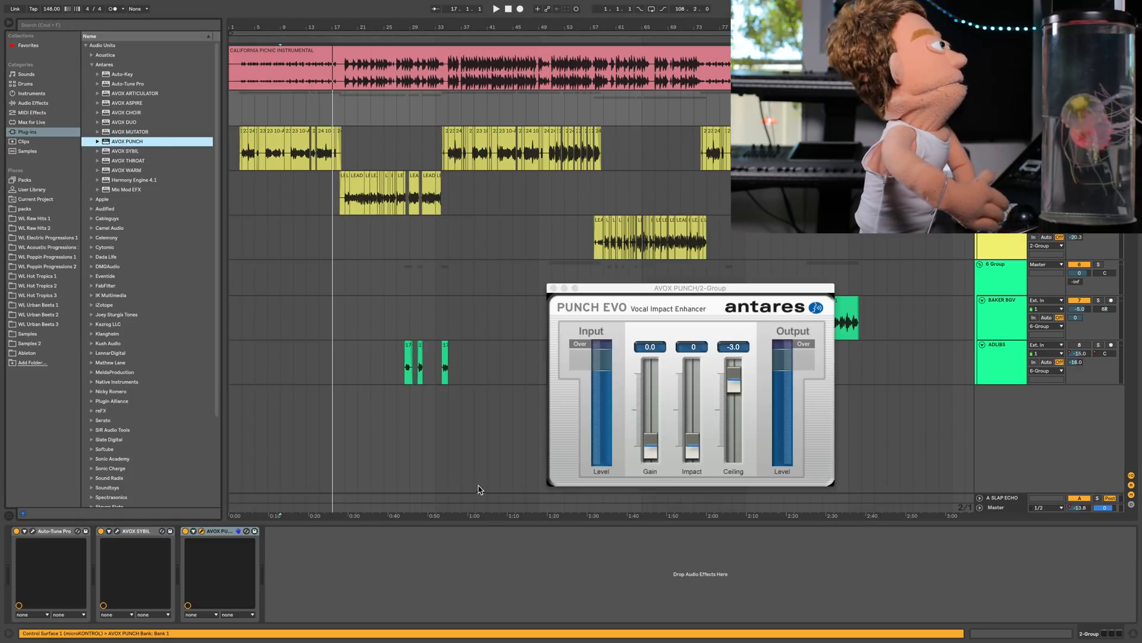
left_click(496, 9)
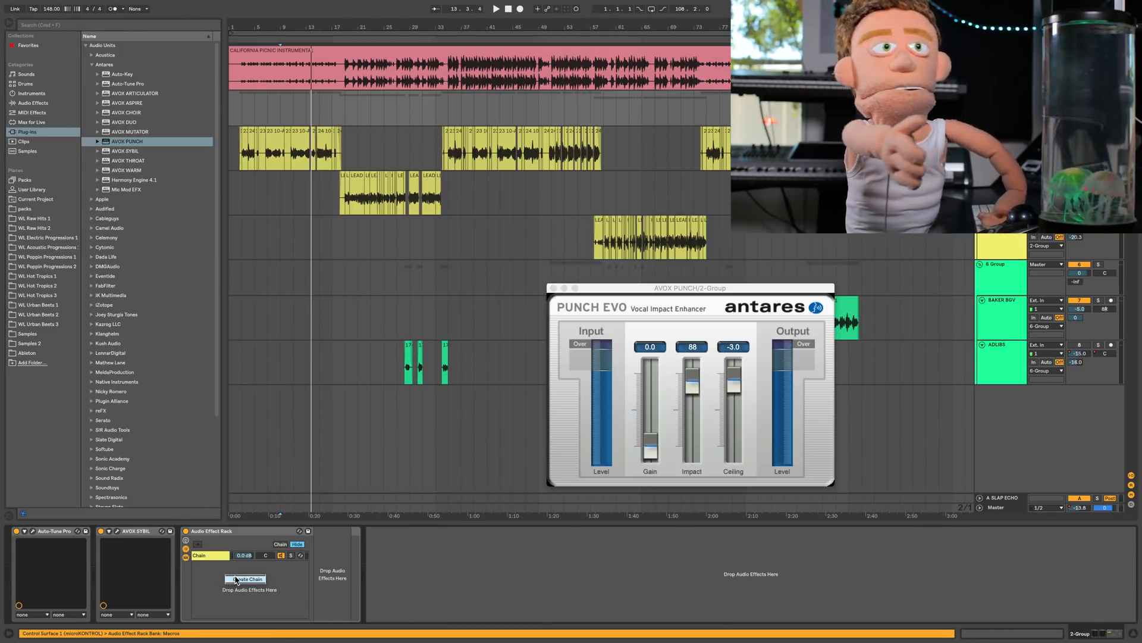
left_click(245, 578)
type("PUNCH")
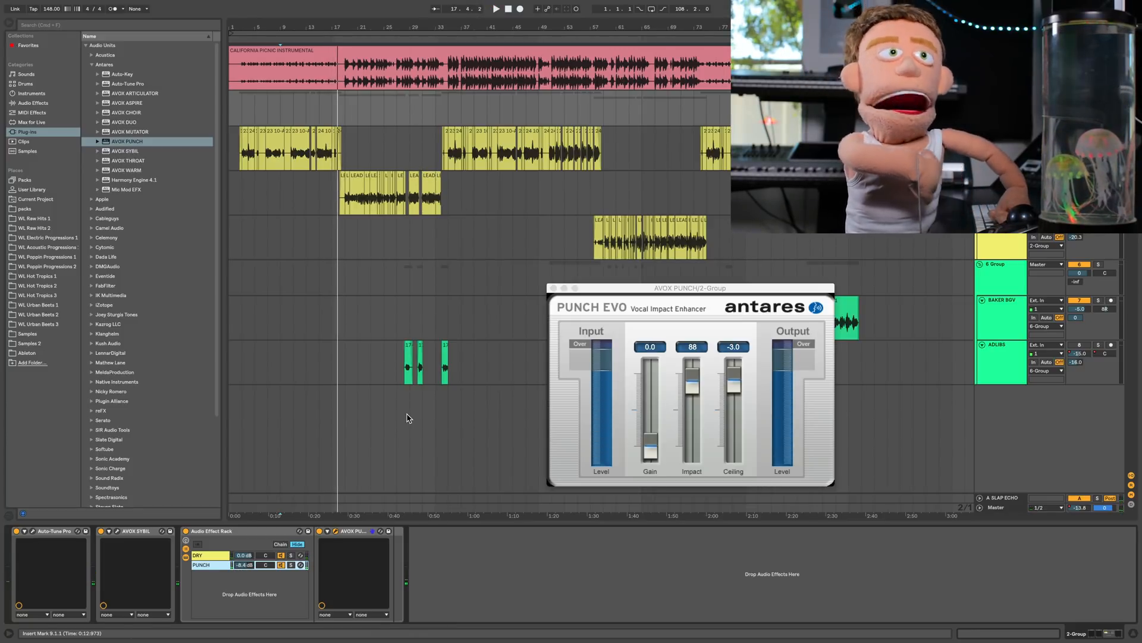
left_click(135, 530)
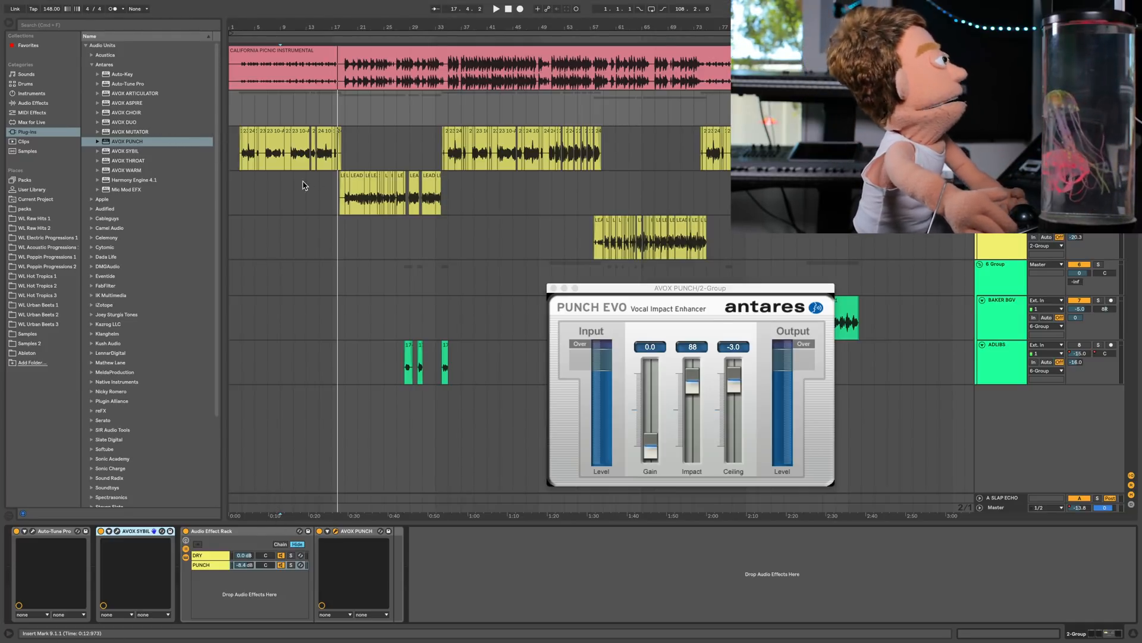
left_click(552, 288)
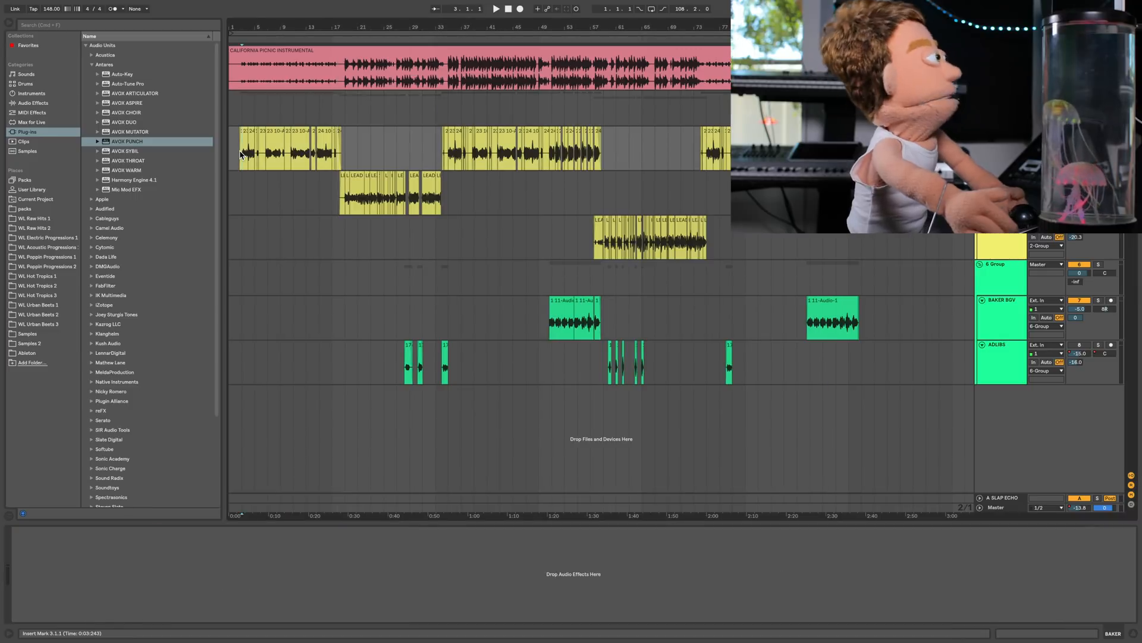
Step: Load AVOX Warm on a third rack chain and adjust its Drive
left_click(128, 169)
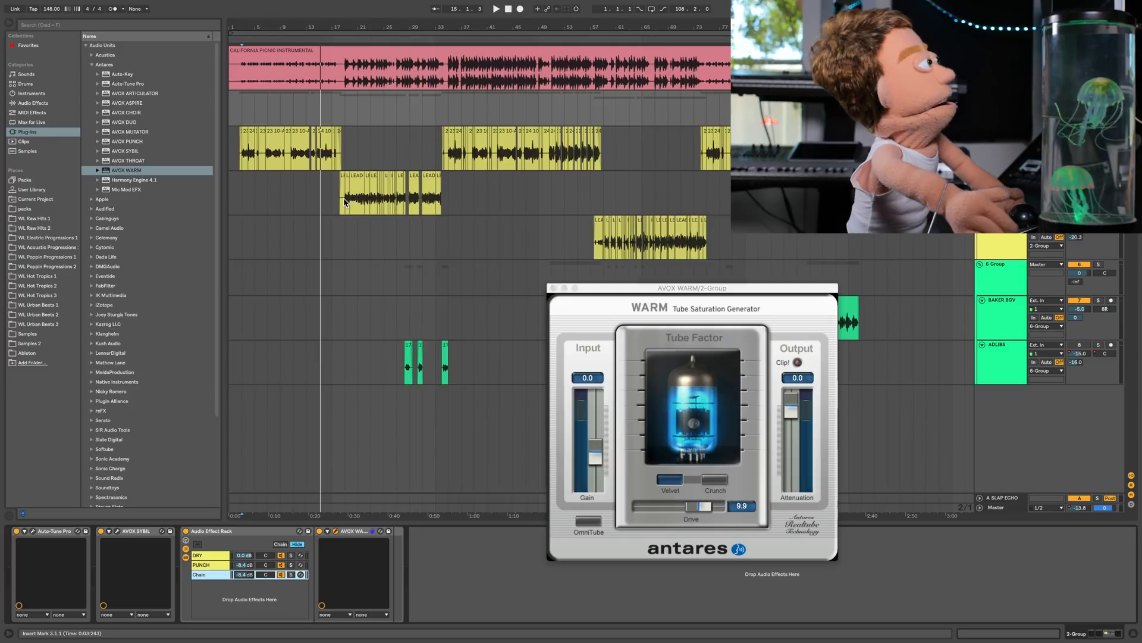
left_click(496, 9)
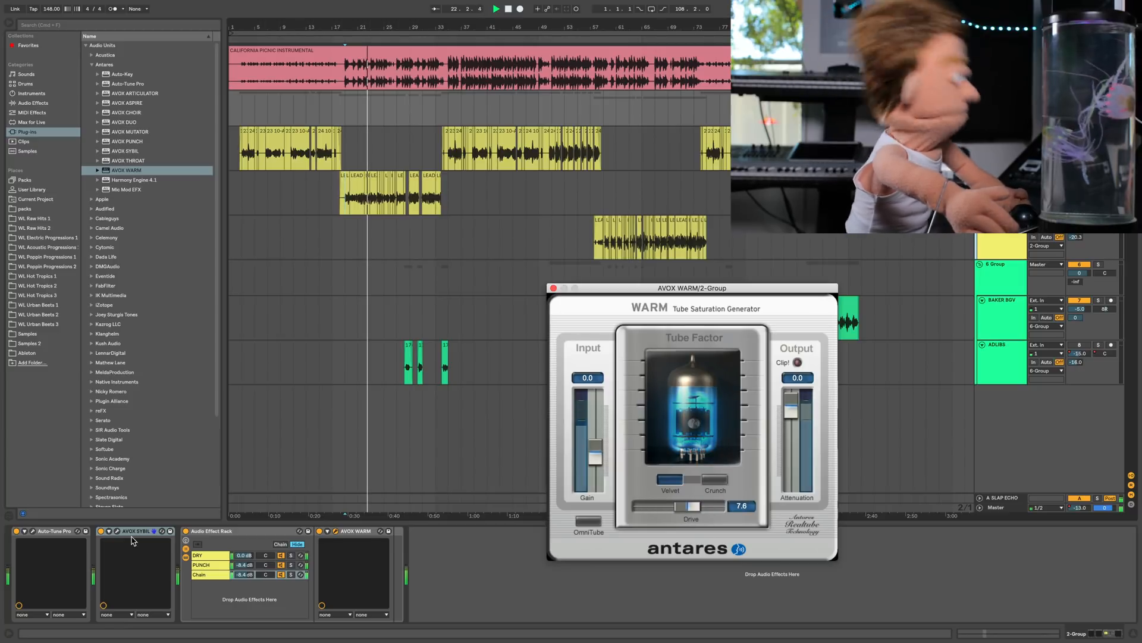
left_click(282, 565)
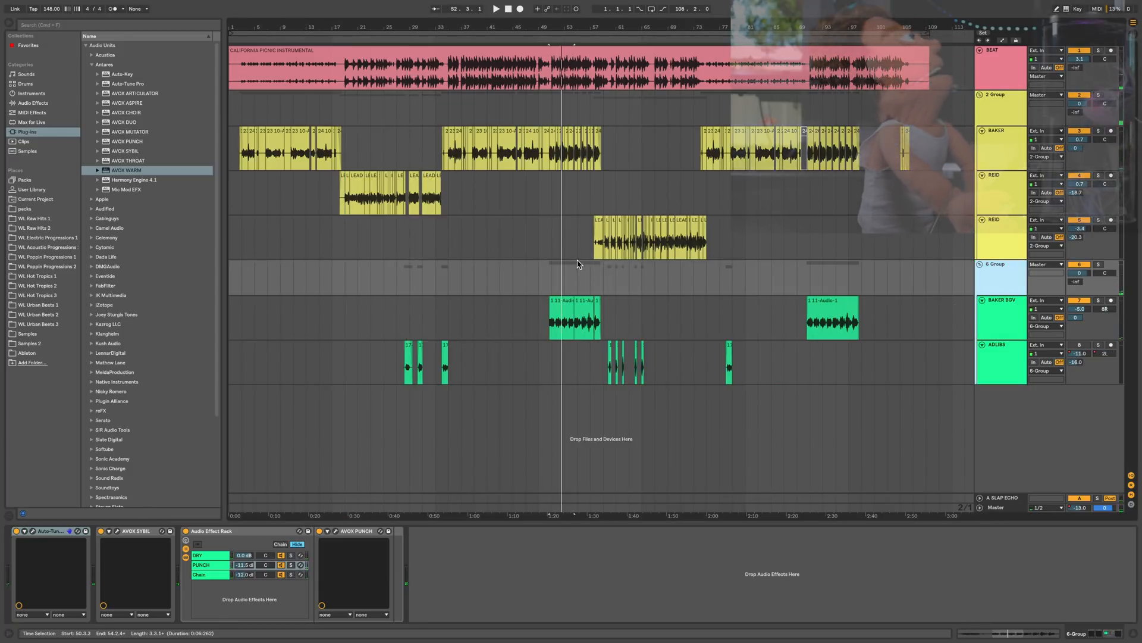
Step: Load AVOX Duo on 6-Group: Original -100, Double 100, Pitch Variation 17, Timing Variation 60
left_click(574, 317)
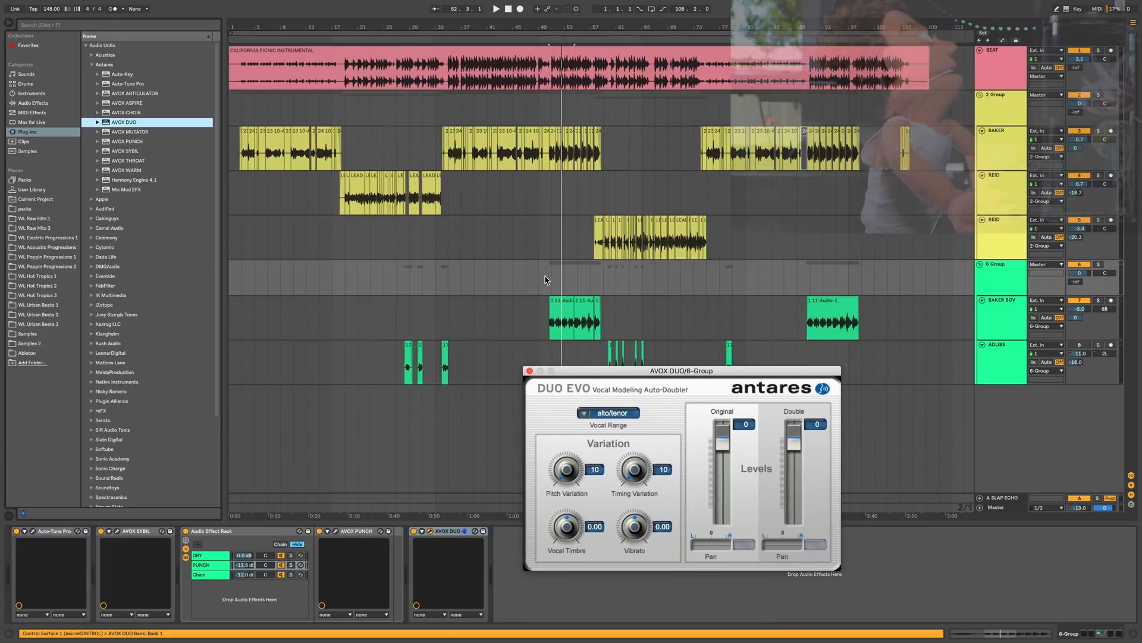
left_click(496, 9)
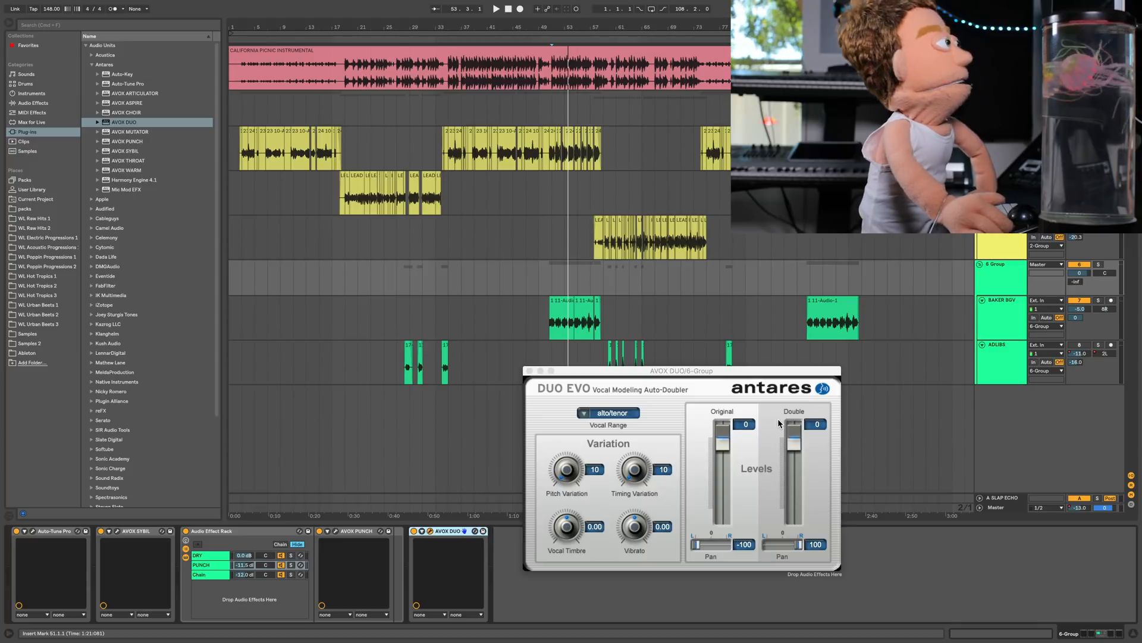
left_click(497, 9)
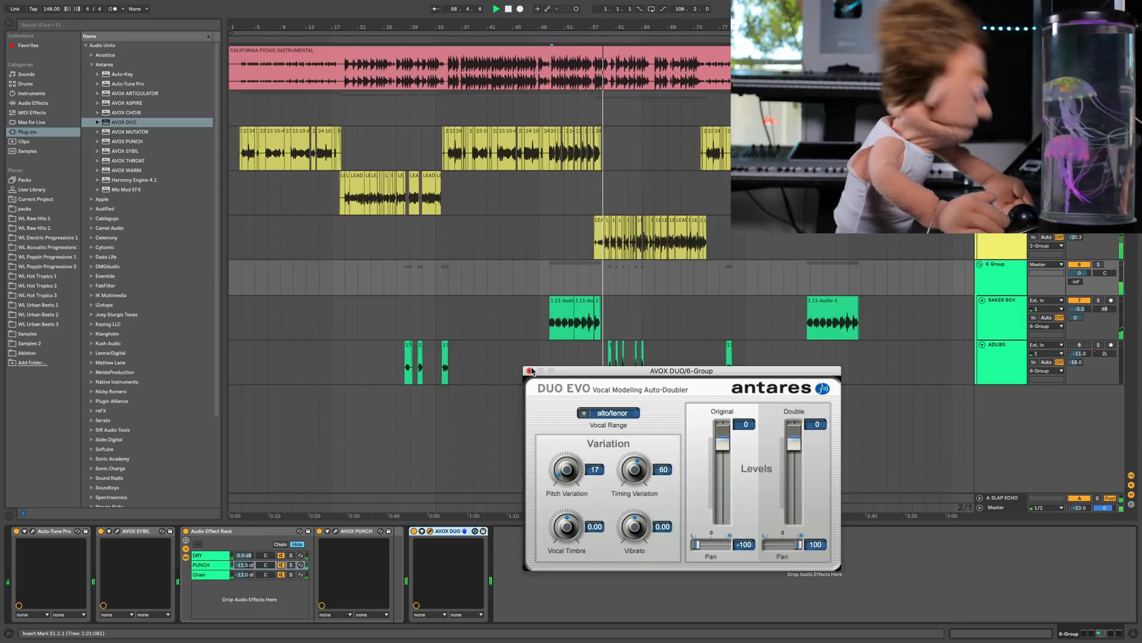
left_click(529, 370)
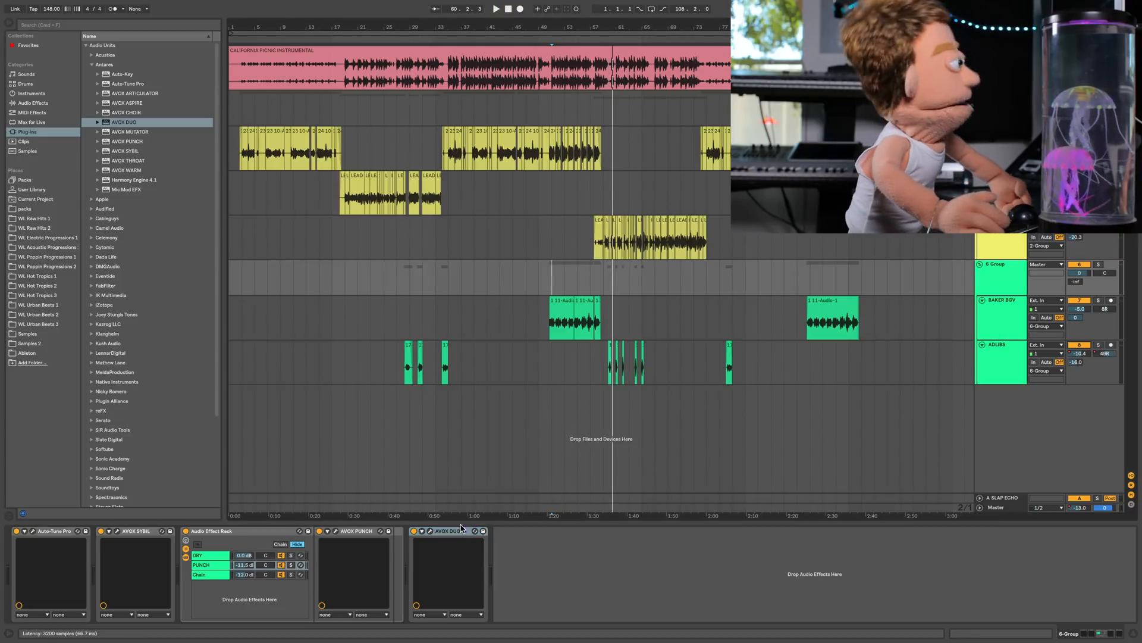
left_click(575, 318)
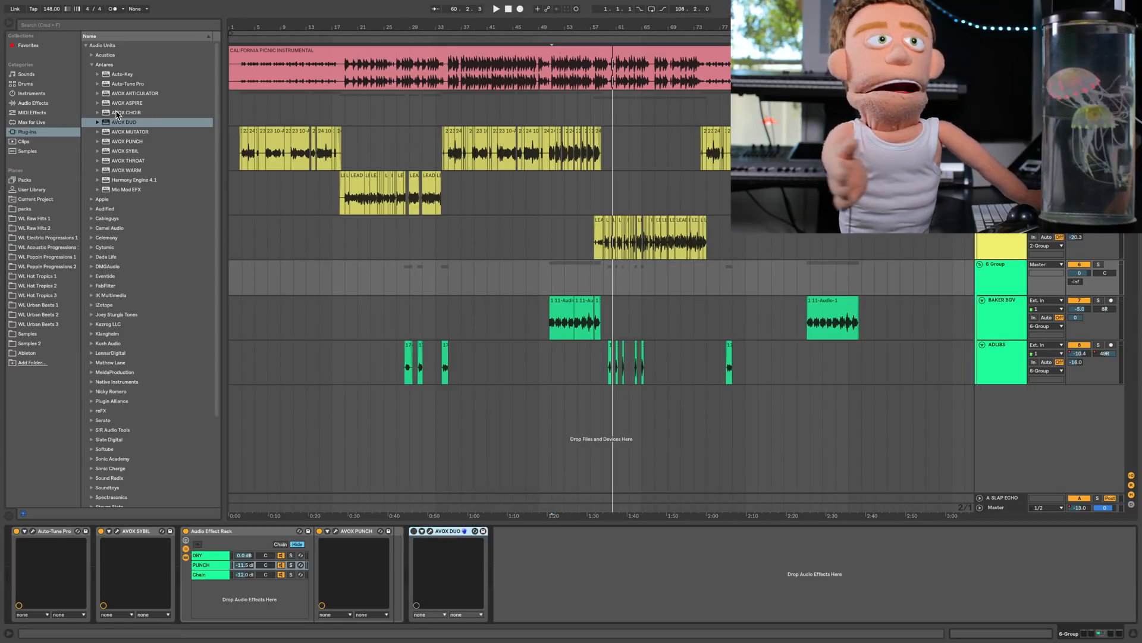
Step: Load AVOX Choir with 16 voices into a rack beside a new dry chain
left_click(131, 113)
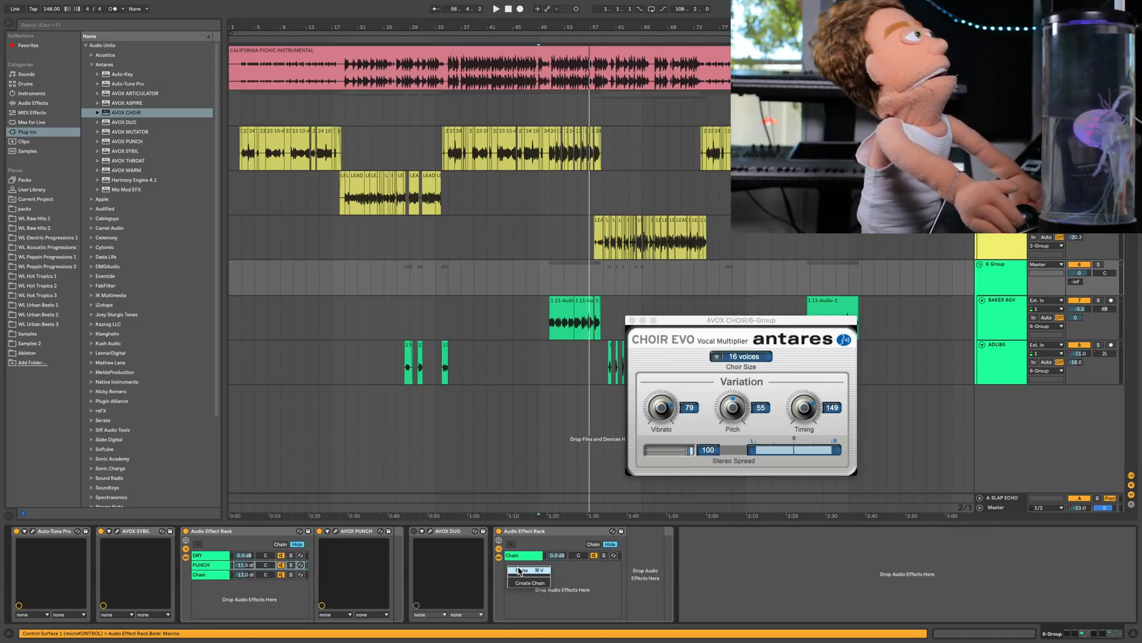
left_click(530, 581)
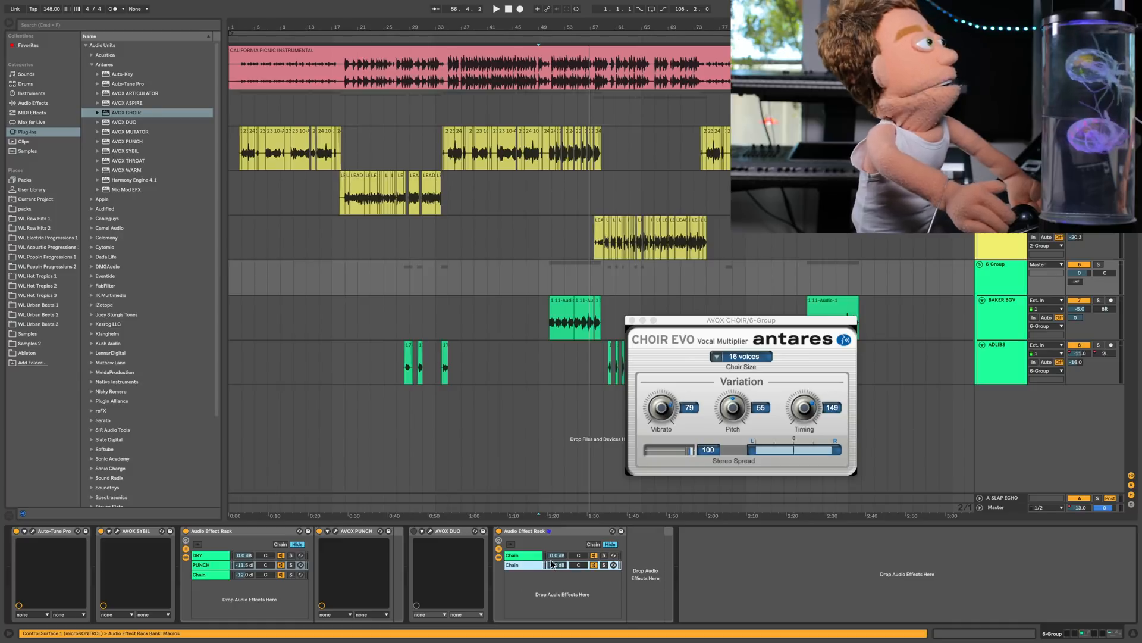
left_click(521, 555)
type("CHOIR")
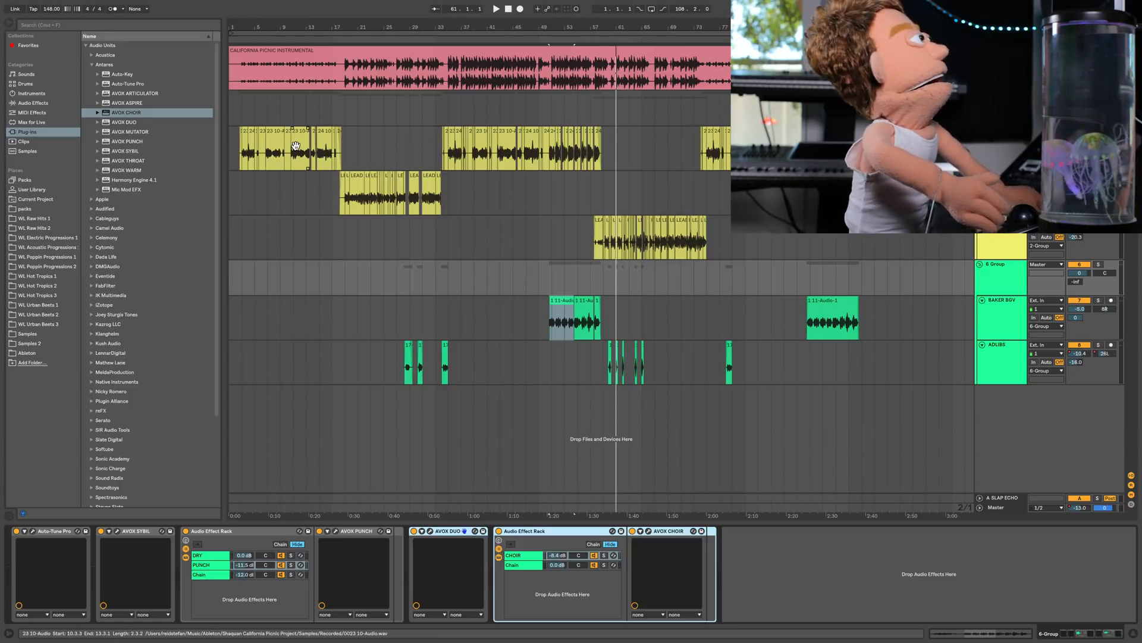
Step: Load Mic Mod EFX from the Antares folder onto the BAKER track
left_click(513, 325)
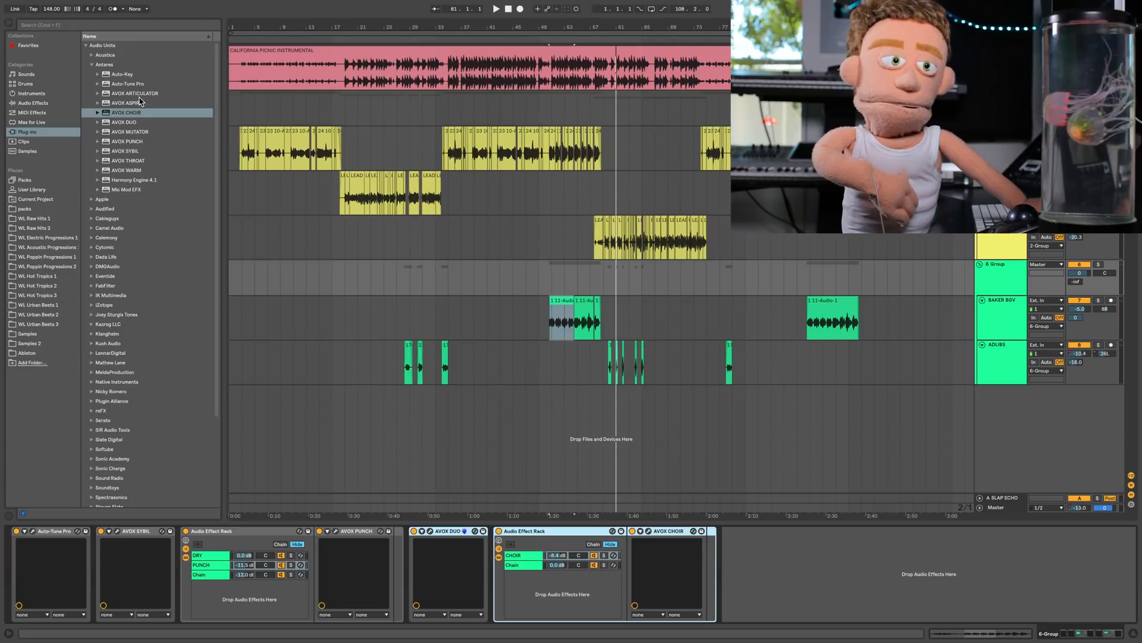
left_click(127, 189)
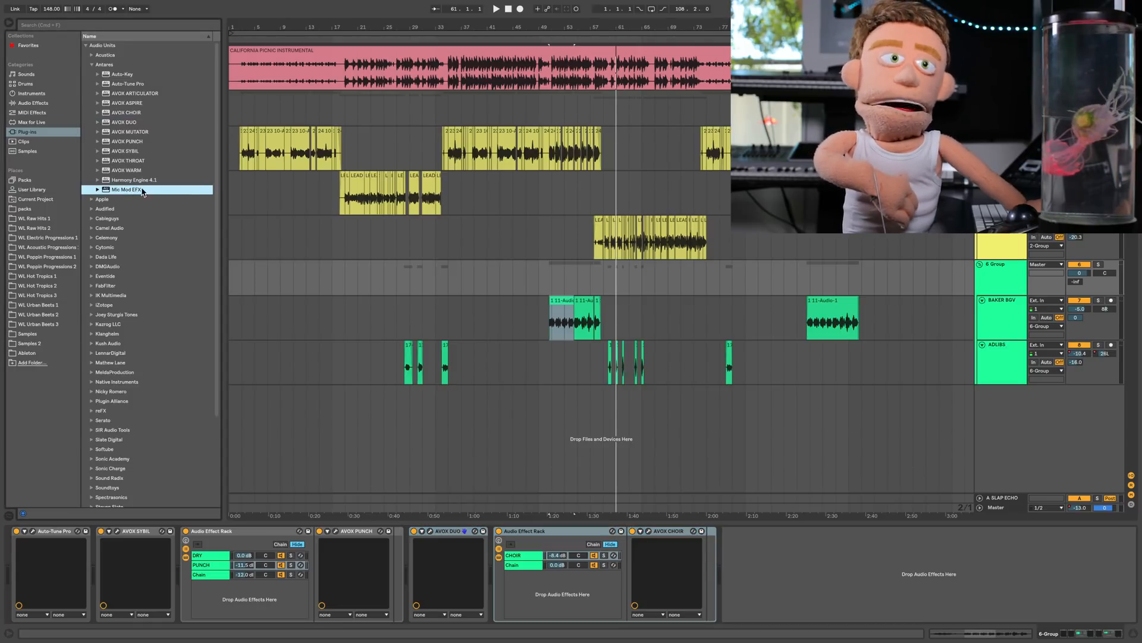
double_click(126, 189)
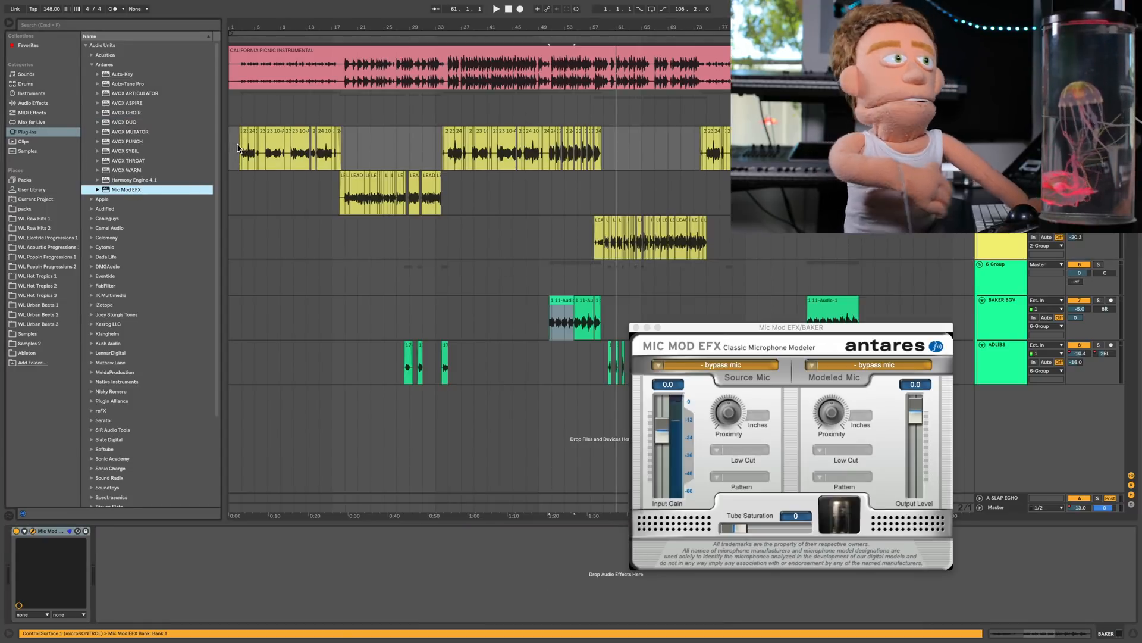
left_click(714, 364)
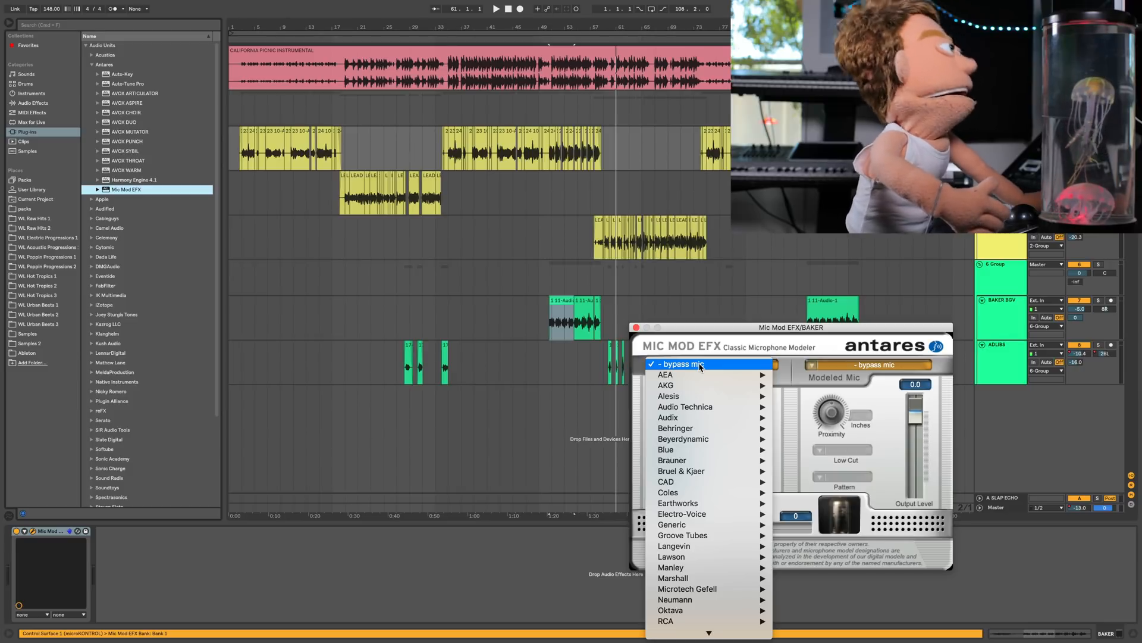
mouse_move(702, 503)
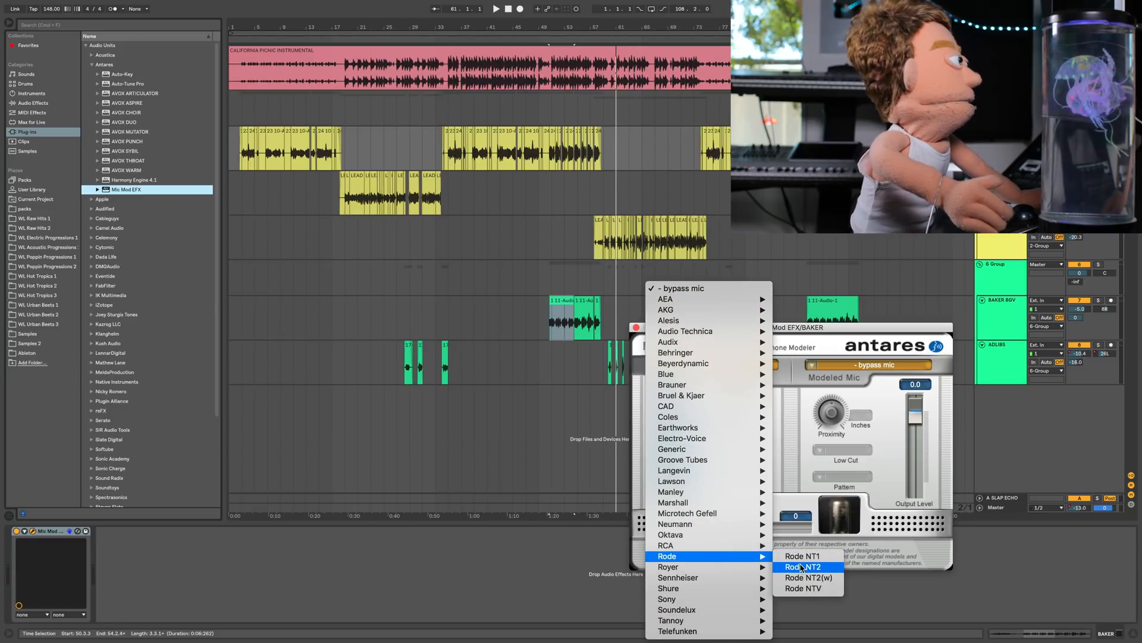
Step: Set Mic Mod EFX to Rode NT2 source, Sony C800G model, Tube Saturation 13
left_click(804, 568)
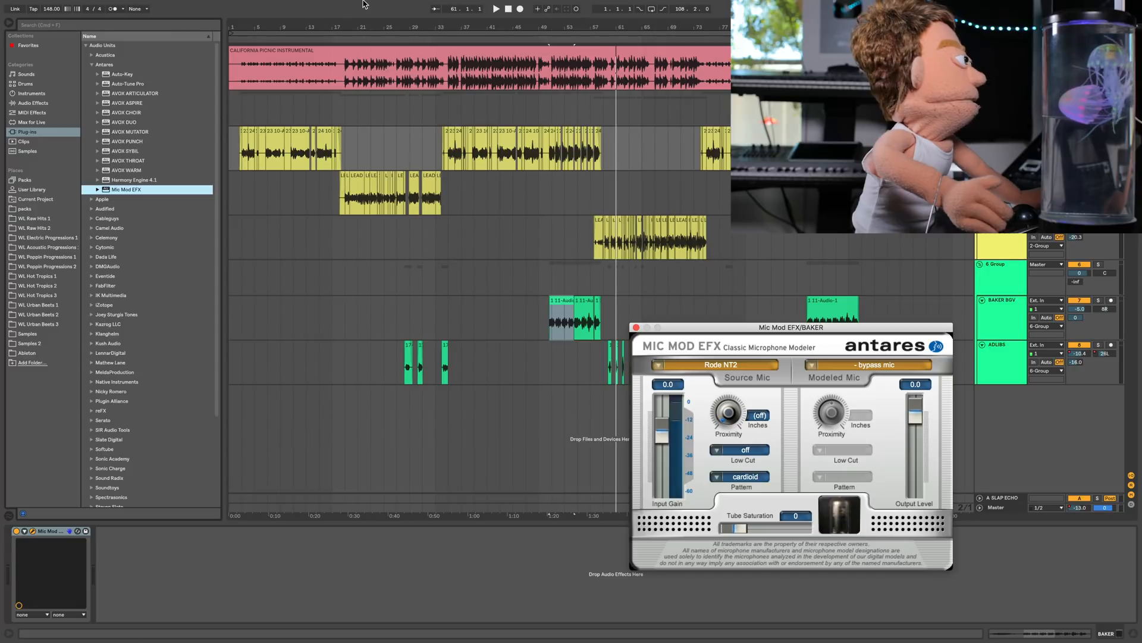
left_click(867, 364)
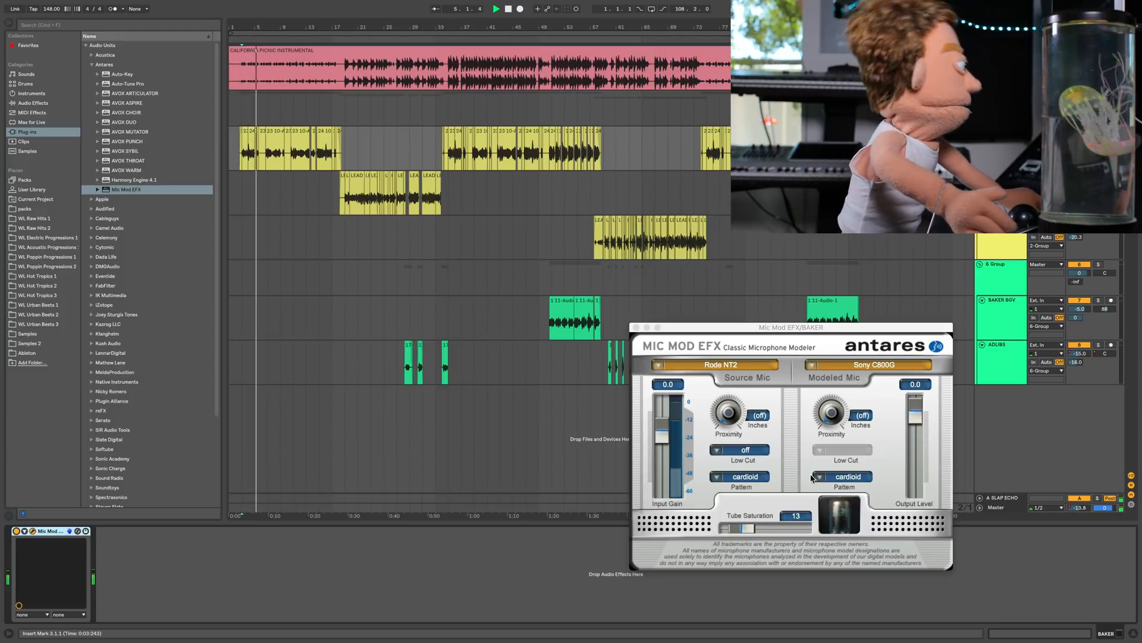
left_click(253, 134)
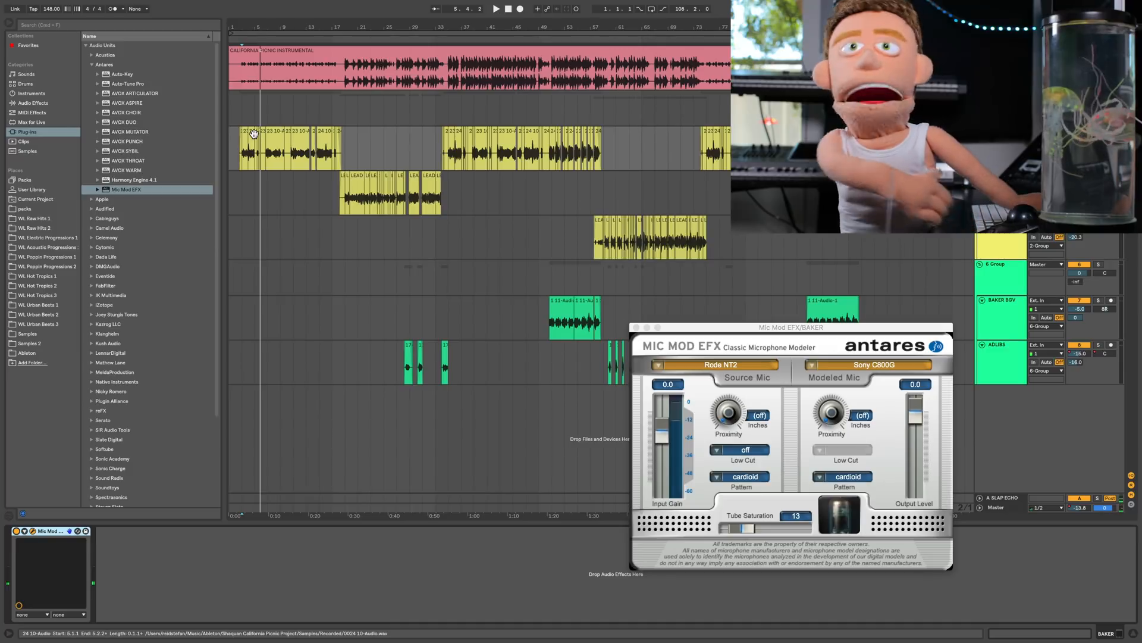
left_click(266, 149)
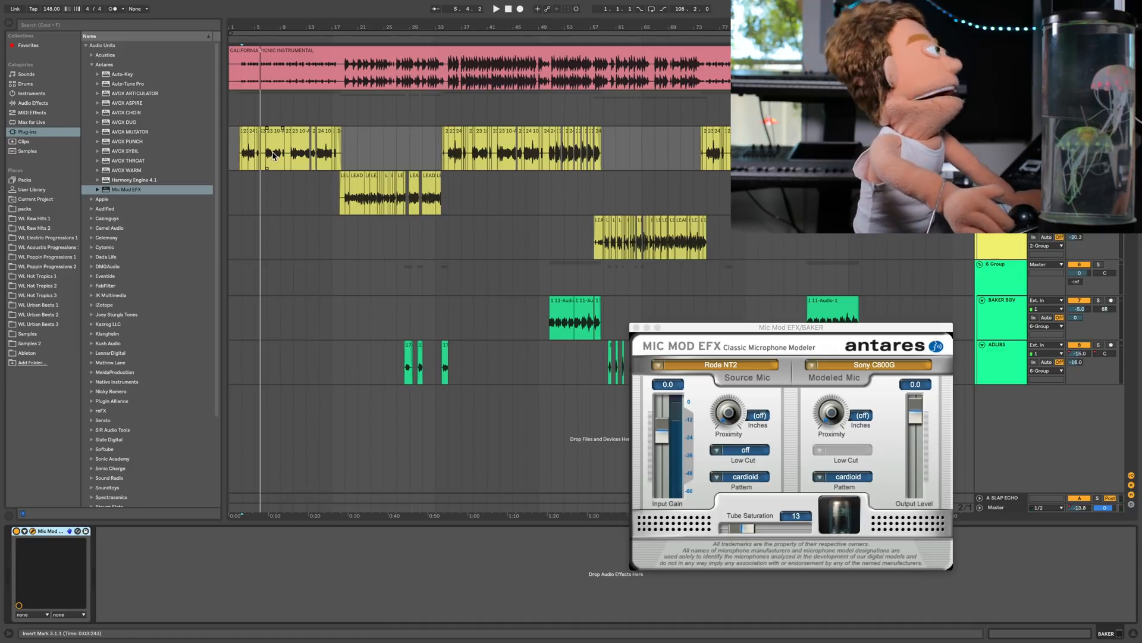